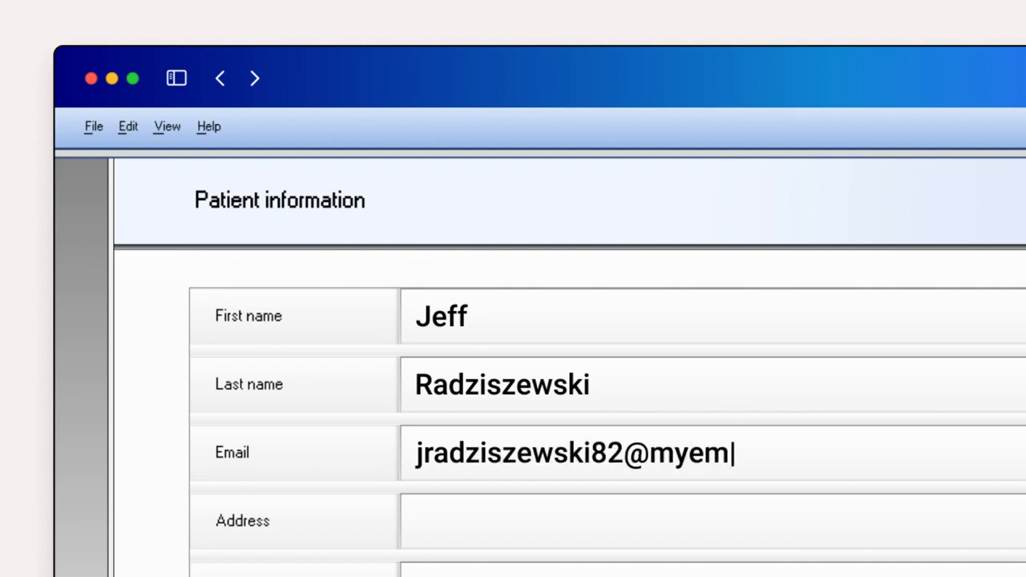
- Complete the patient's email address ending in 'ail.com' in the Patient information window
type("ail.com")
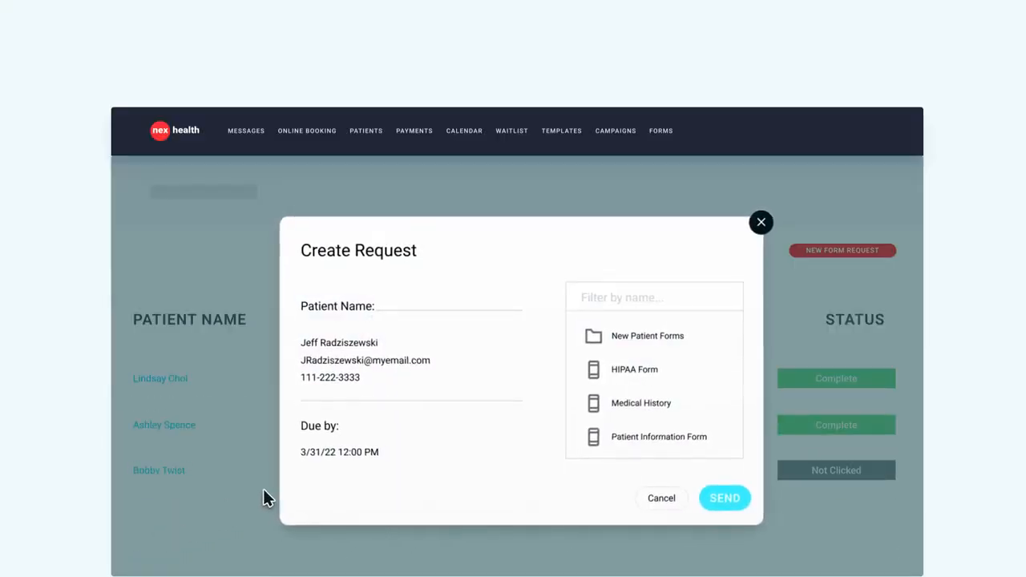
- Start a new form request with the patient's contact details and a 3/31/22 12:00 PM due date
left_click(725, 497)
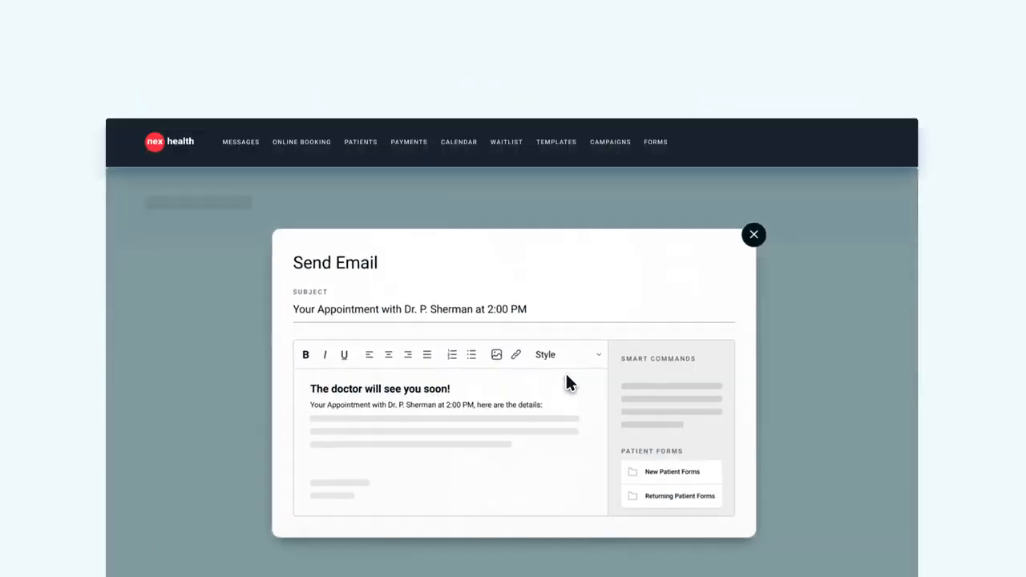
- Insert the New Patient Forms link into the appointment email body and show the form status table
left_click_drag(671, 471, 356, 463)
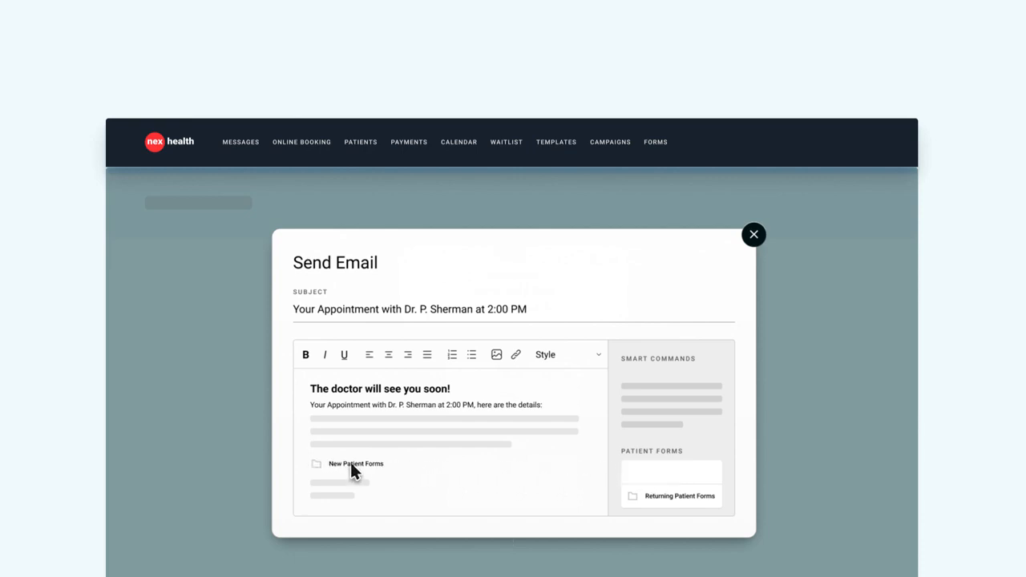
left_click(753, 234)
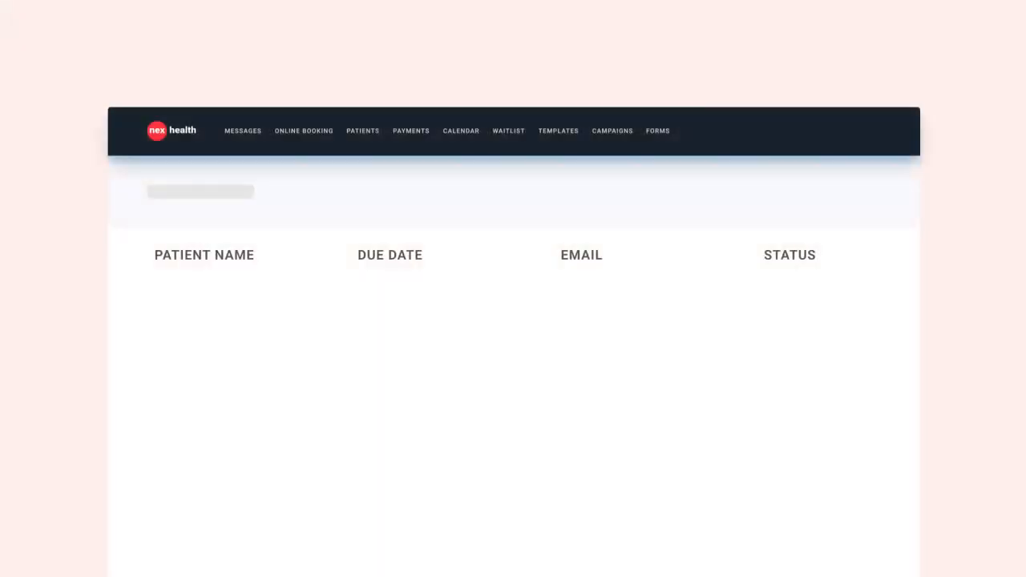